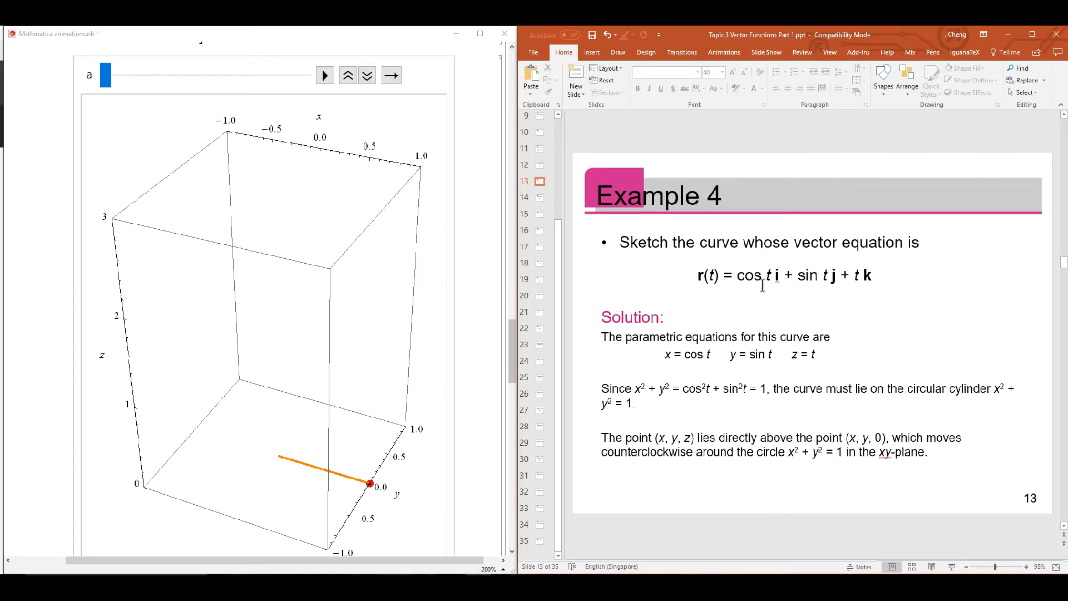
mouse_move(818, 286)
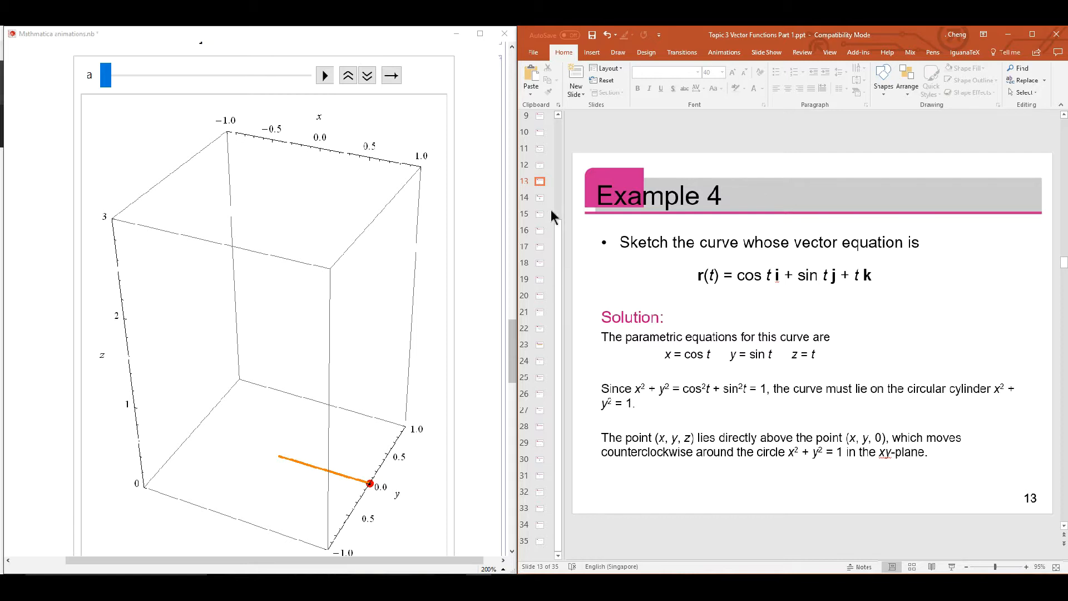
Step: Advance to slide 14, the Example 4 solution with the helix around a cylinder
click(539, 198)
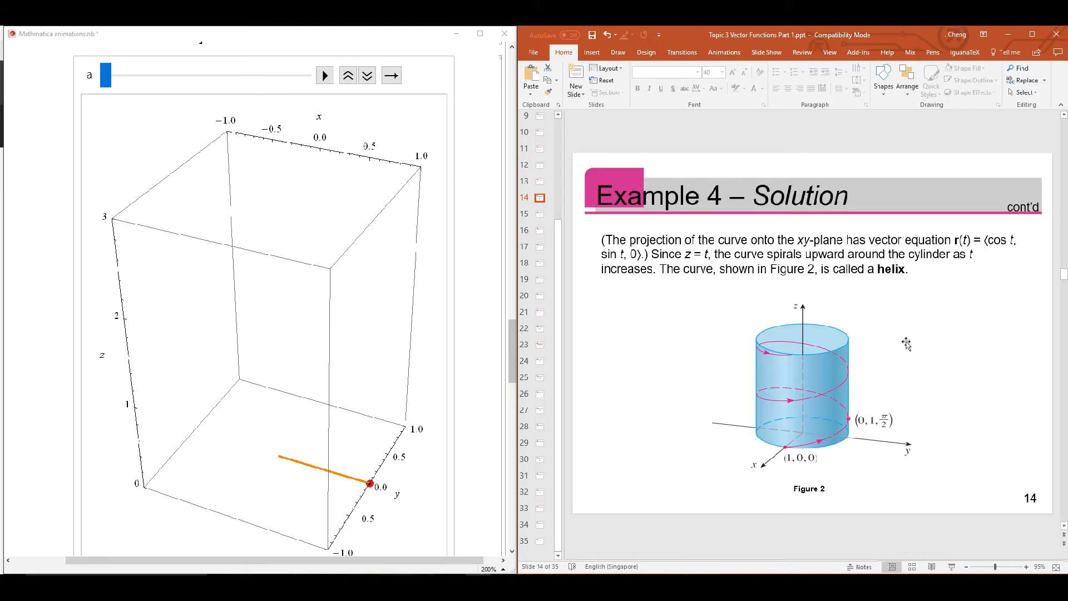
mouse_move(791, 446)
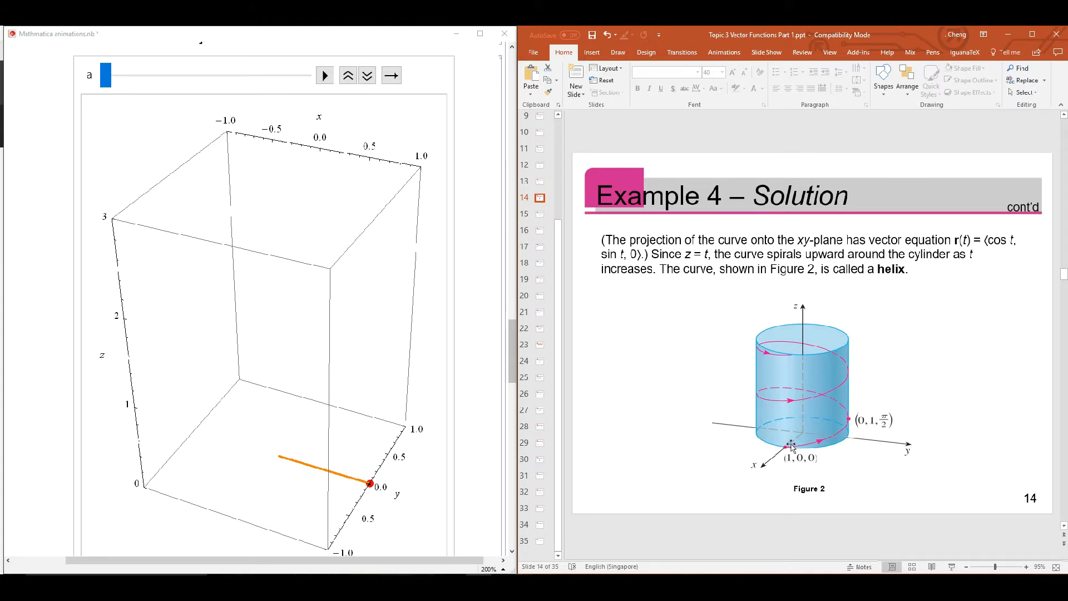
mouse_move(789, 448)
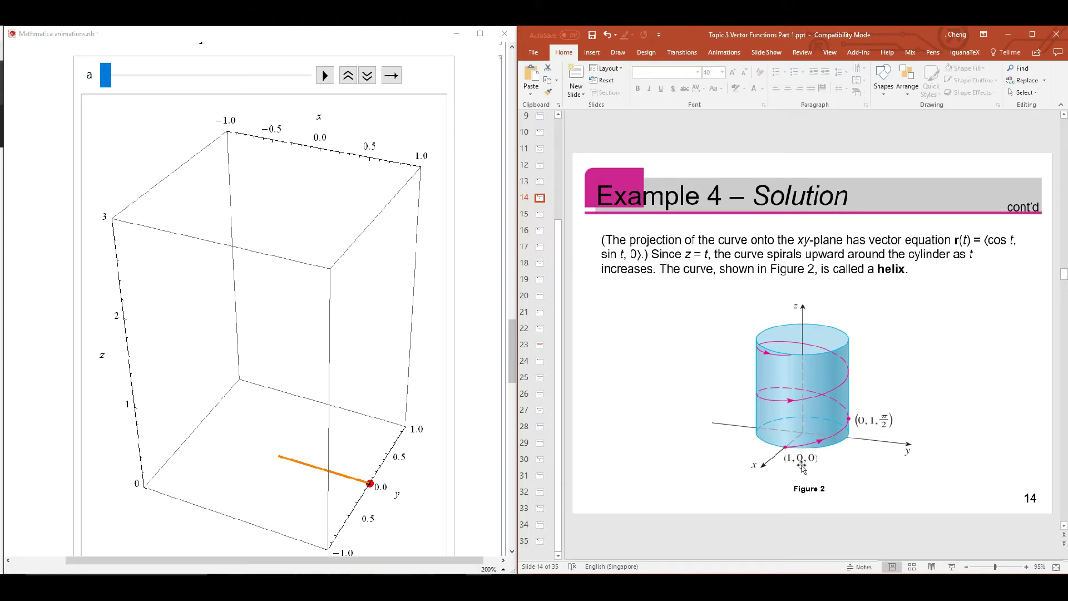
mouse_move(784, 443)
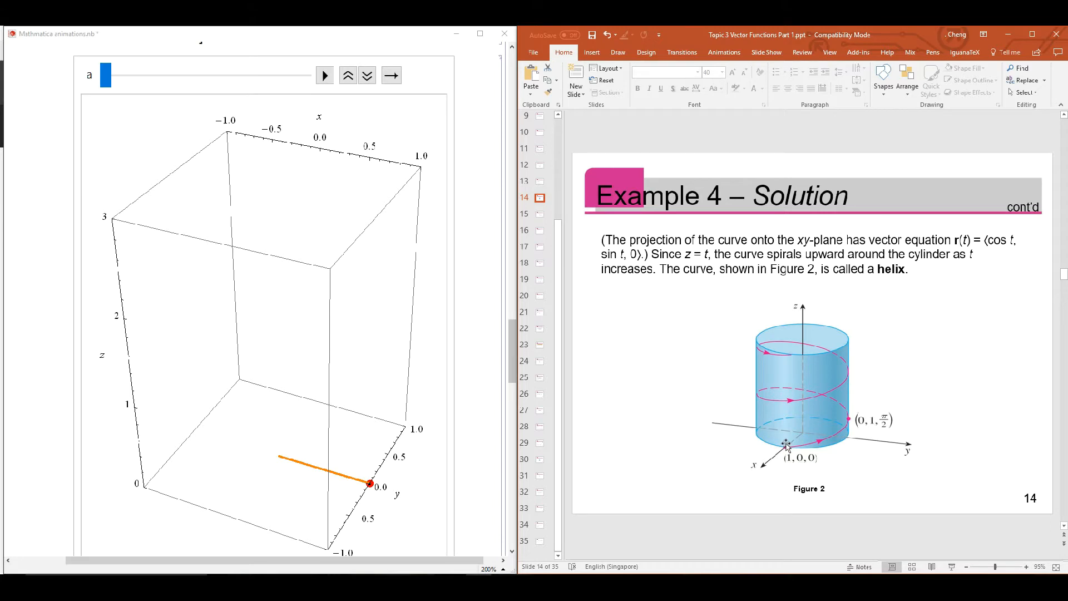
mouse_move(781, 387)
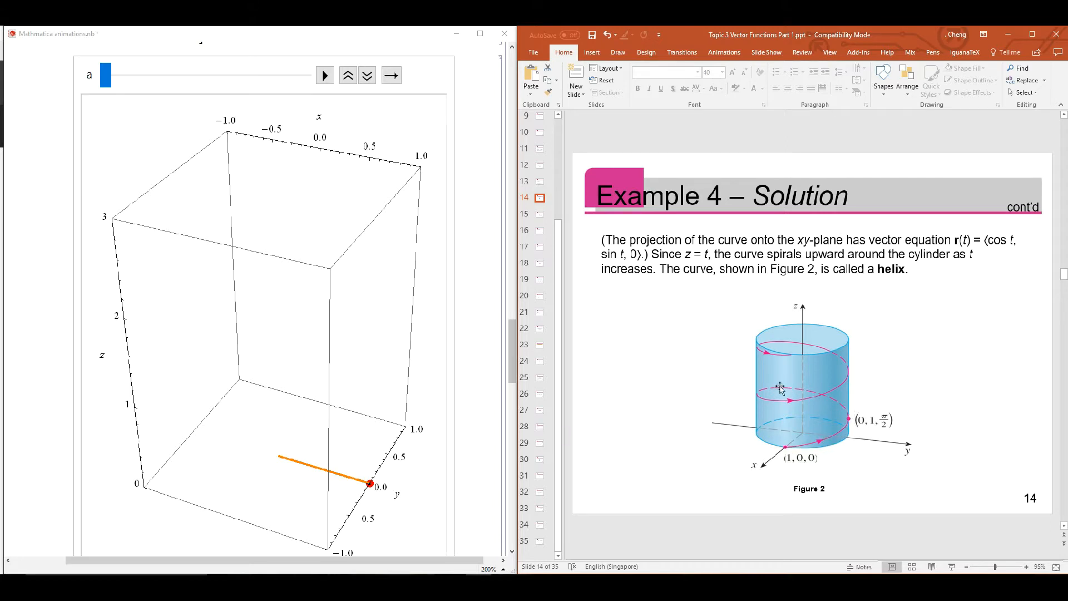
mouse_move(748, 347)
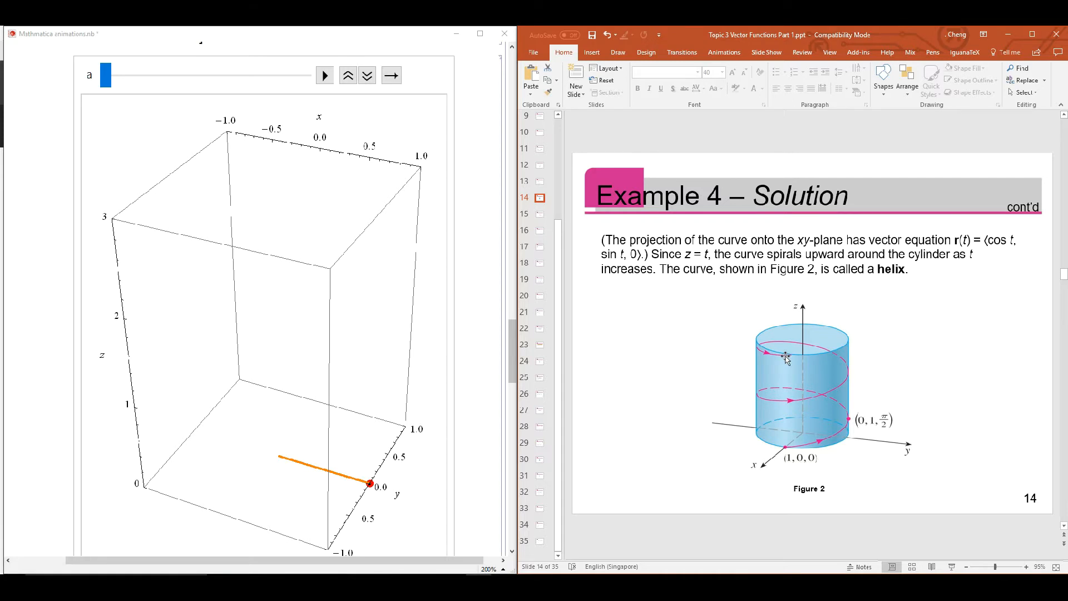
mouse_move(769, 350)
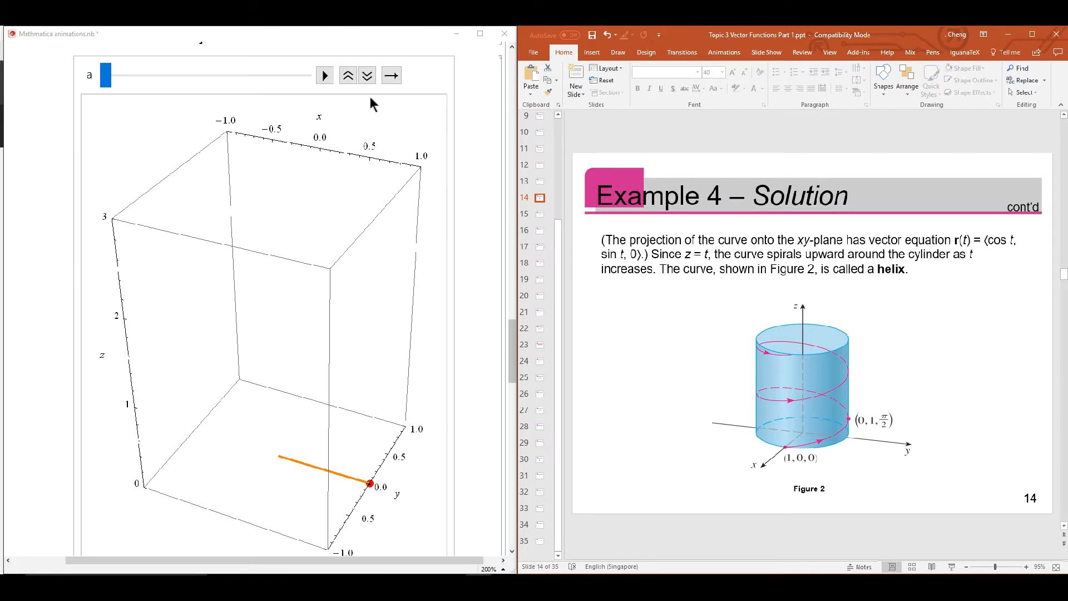
mouse_move(304, 451)
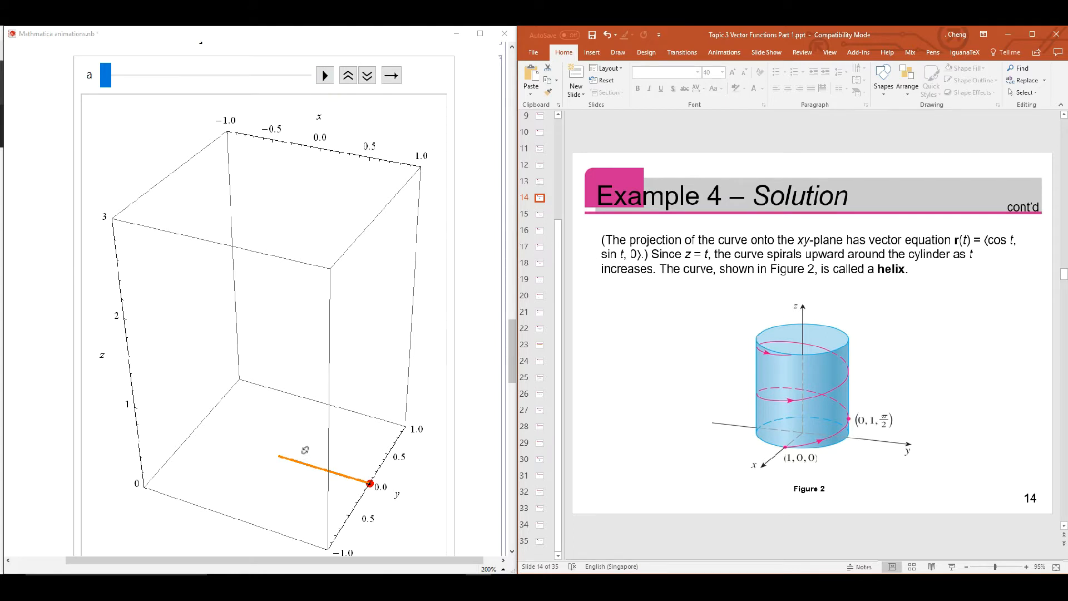
mouse_move(187, 431)
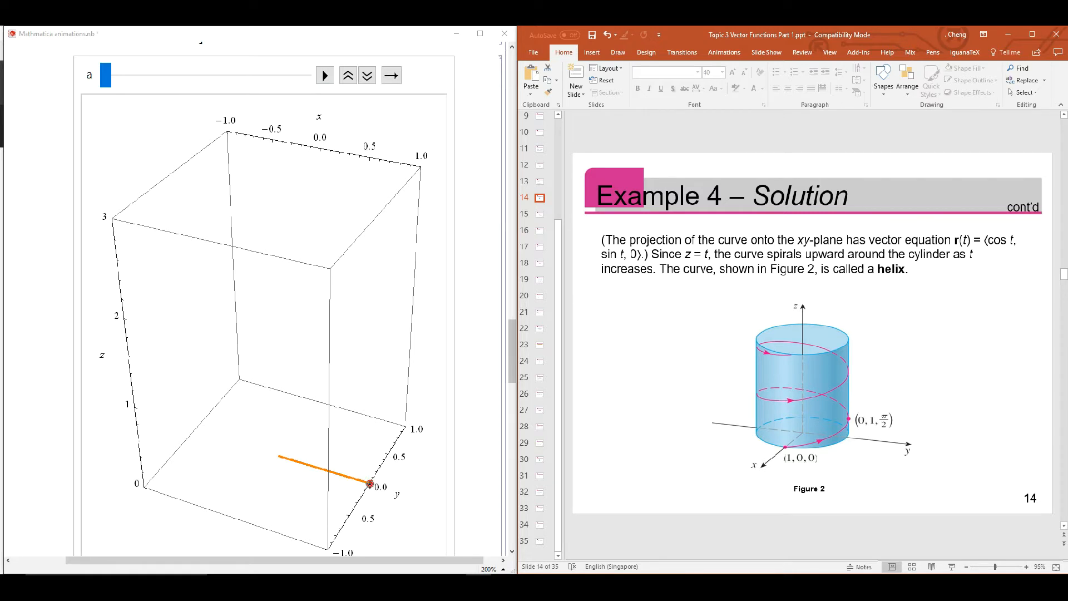
mouse_move(225, 438)
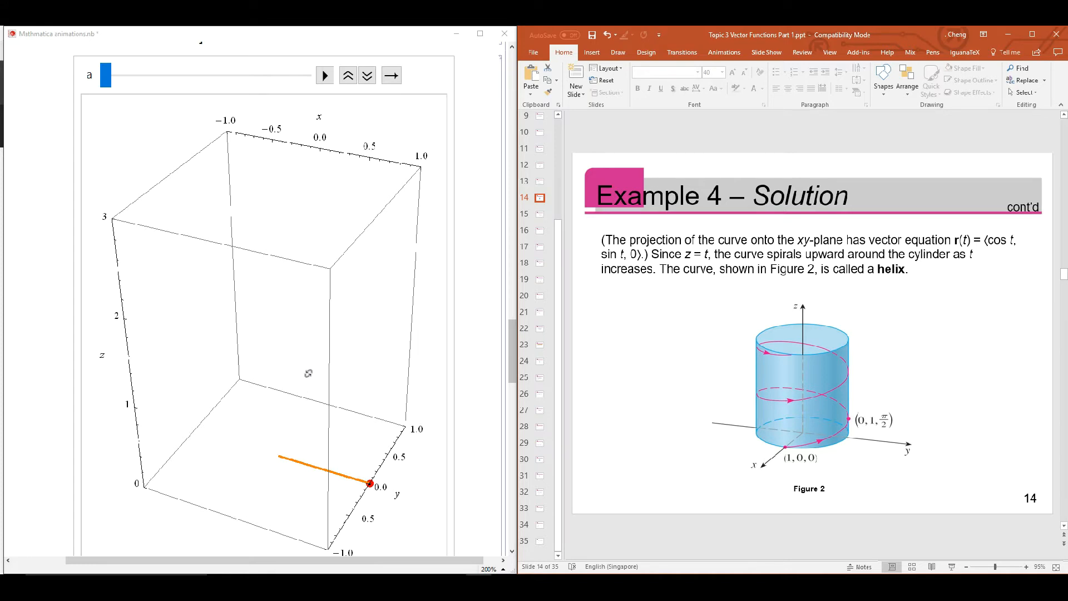
Step: Animate and scrub parameter a so the red point traces the helix upward through several turns
click(325, 75)
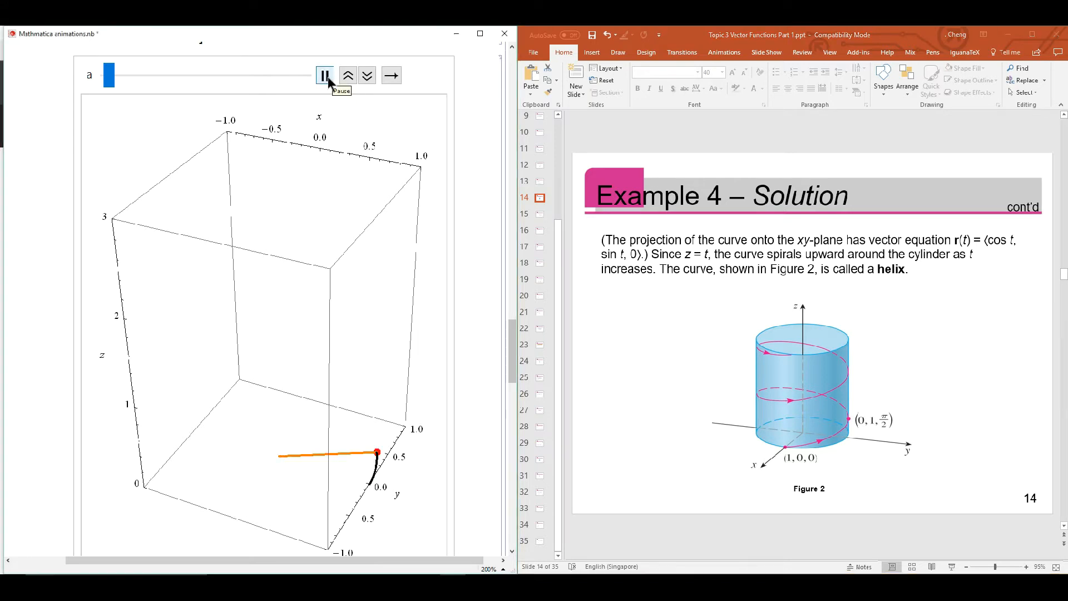
click(324, 75)
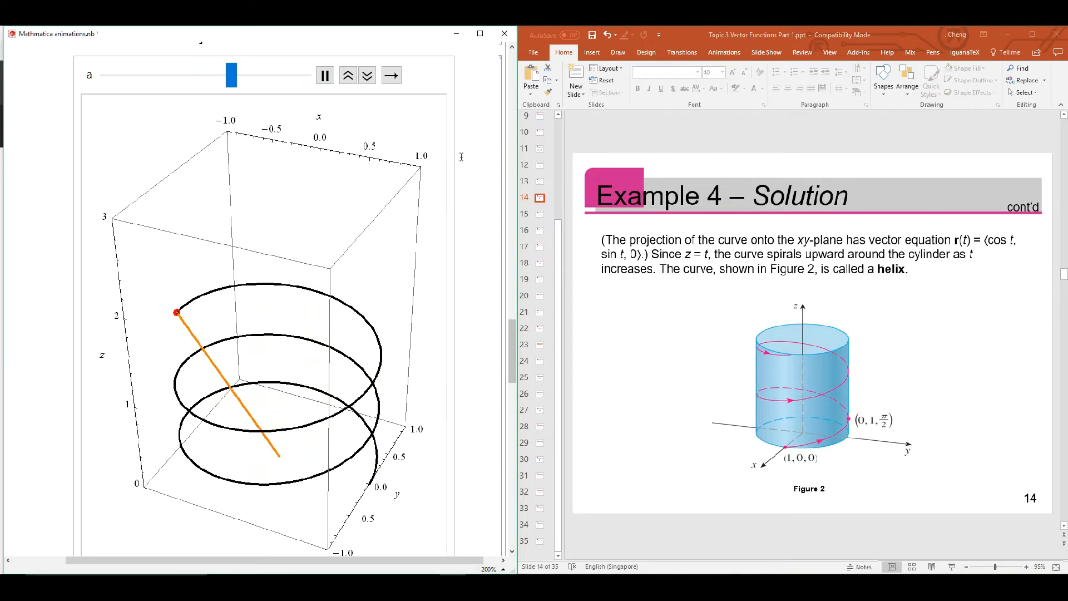
drag(230, 75, 273, 75)
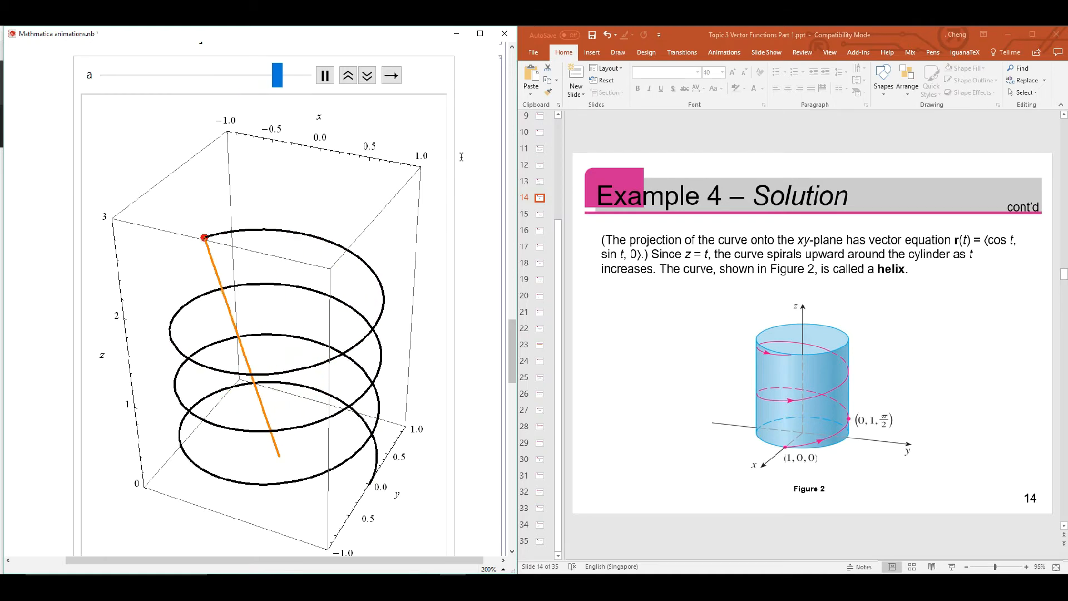
drag(276, 75, 117, 75)
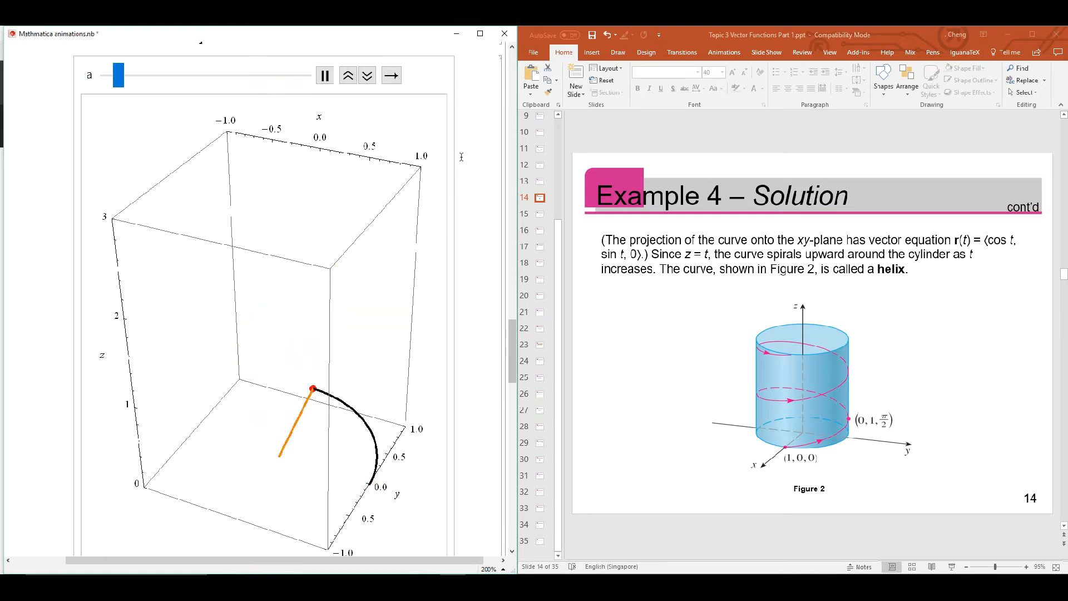
drag(116, 74, 159, 75)
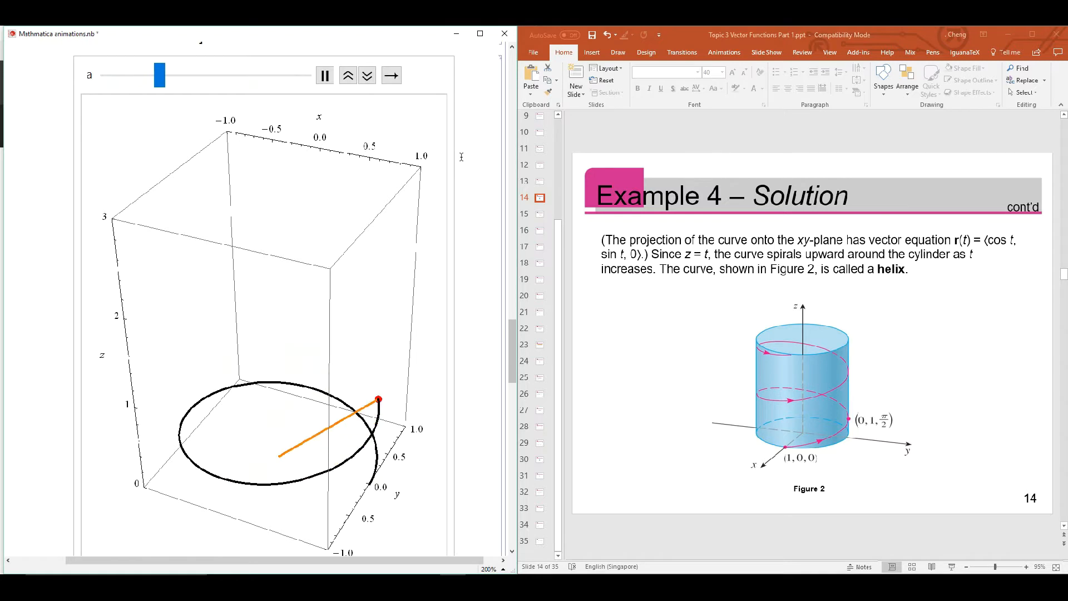
drag(160, 74, 199, 75)
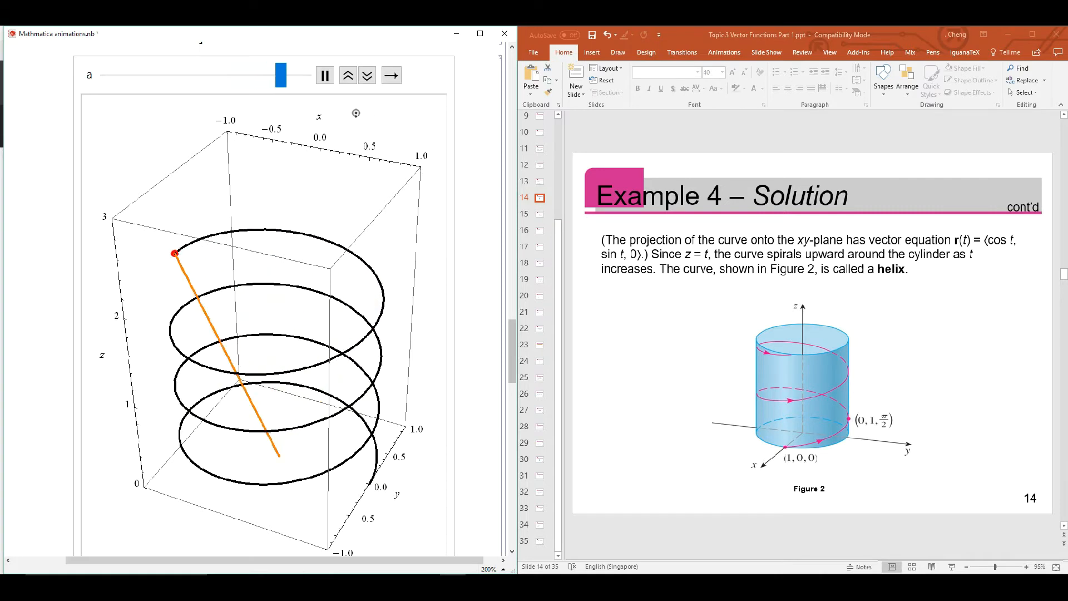
click(324, 74)
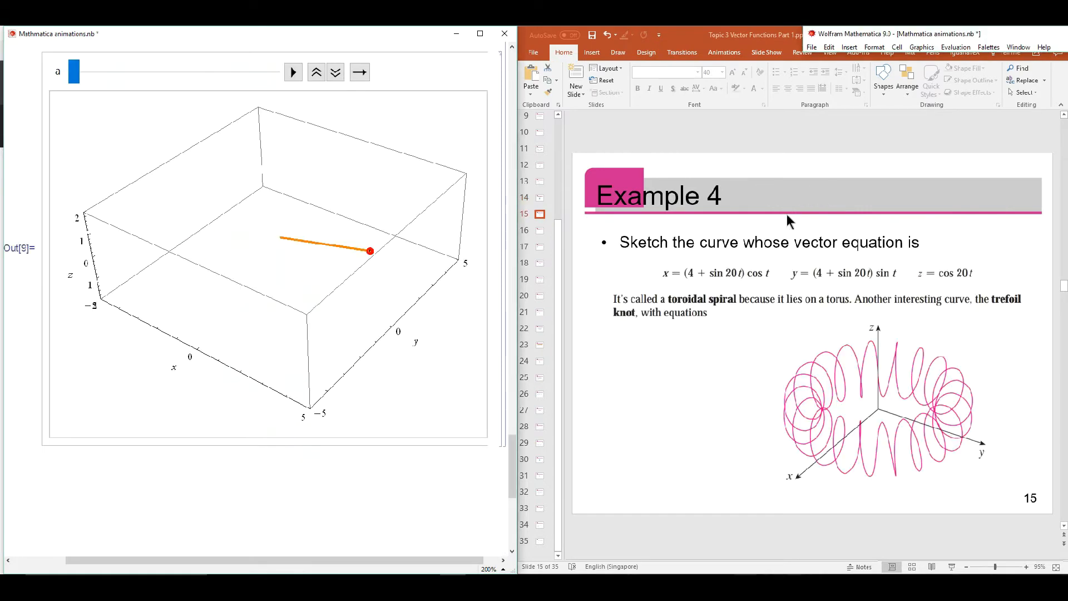
mouse_move(842, 165)
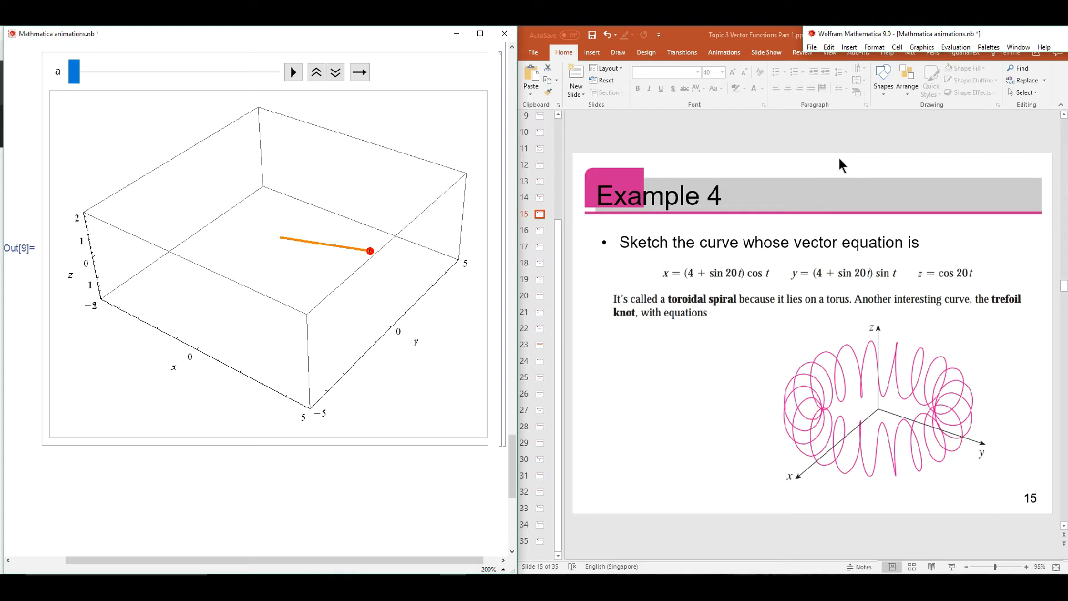
mouse_move(725, 213)
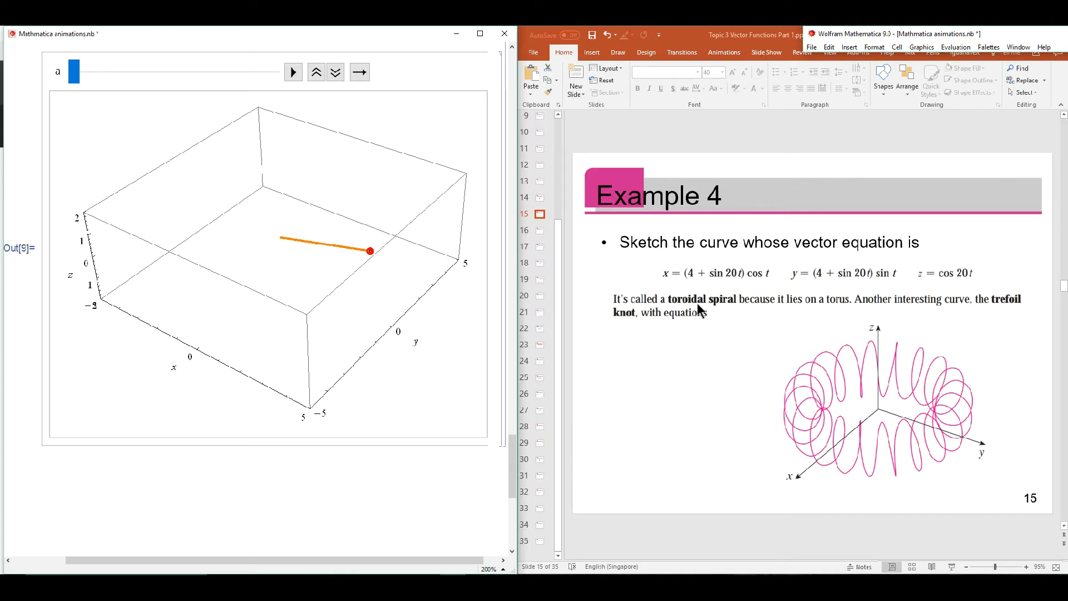
mouse_move(726, 310)
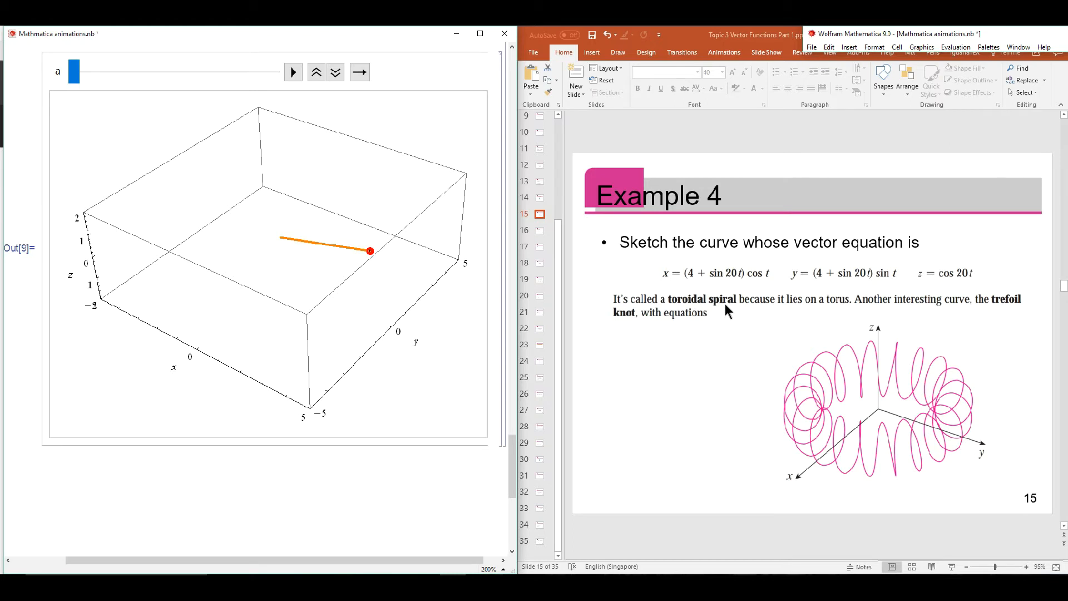
mouse_move(721, 289)
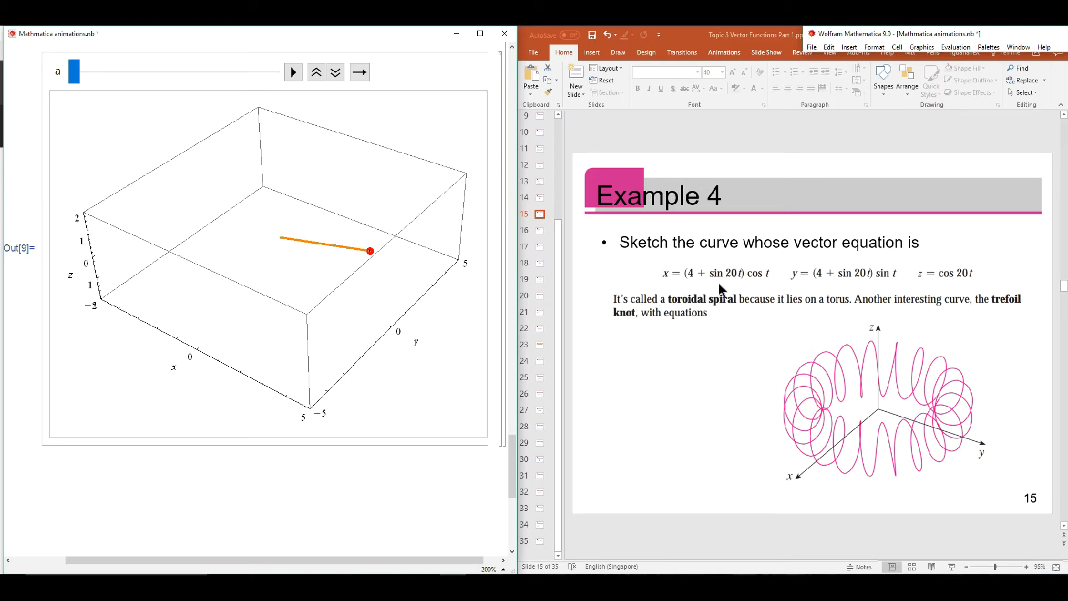
mouse_move(940, 293)
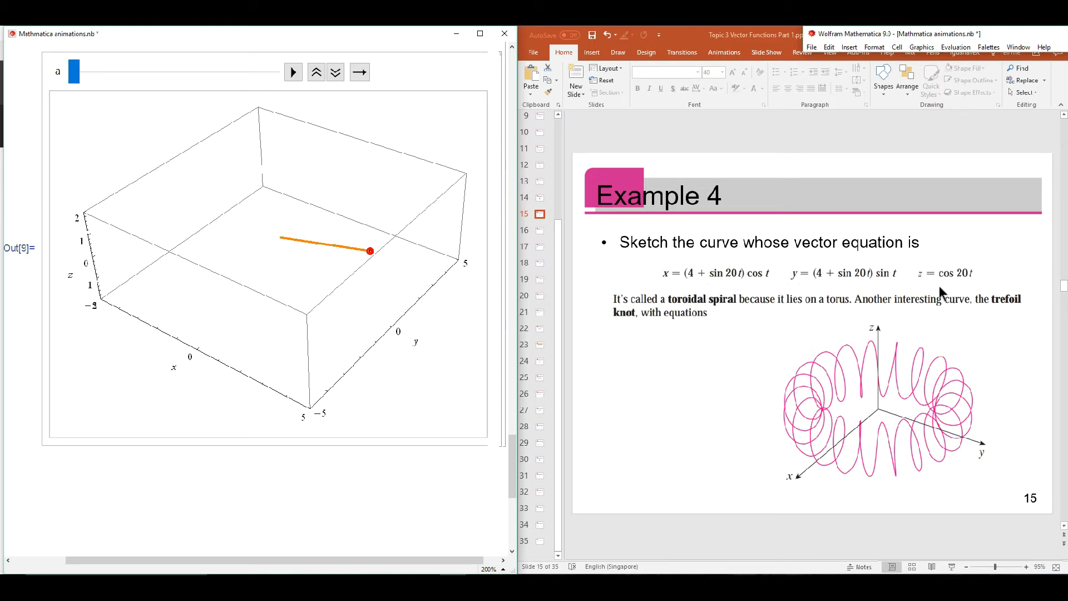
mouse_move(916, 440)
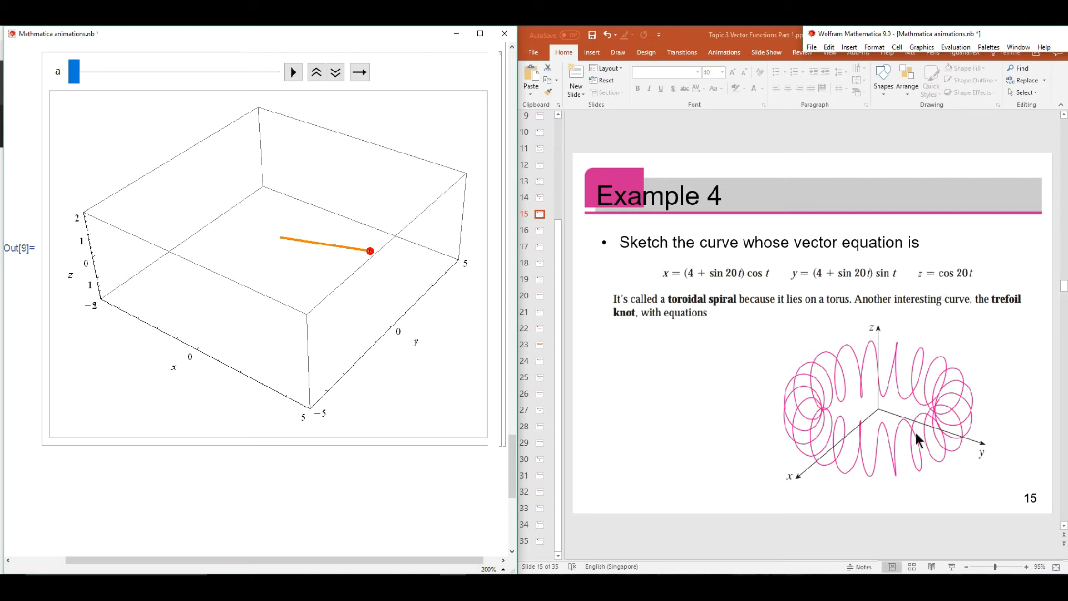
mouse_move(883, 451)
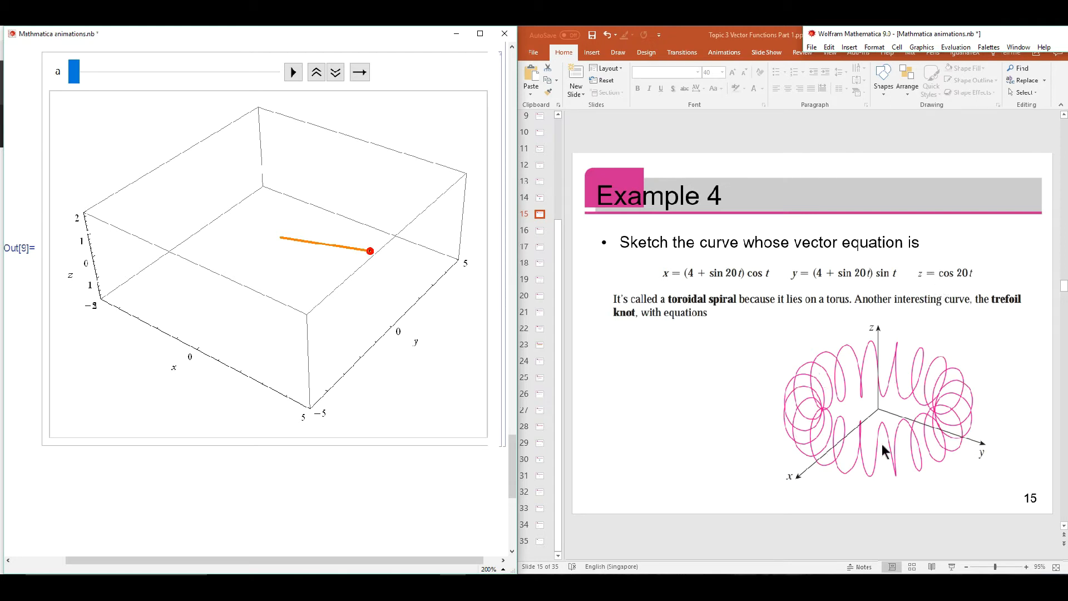
mouse_move(906, 472)
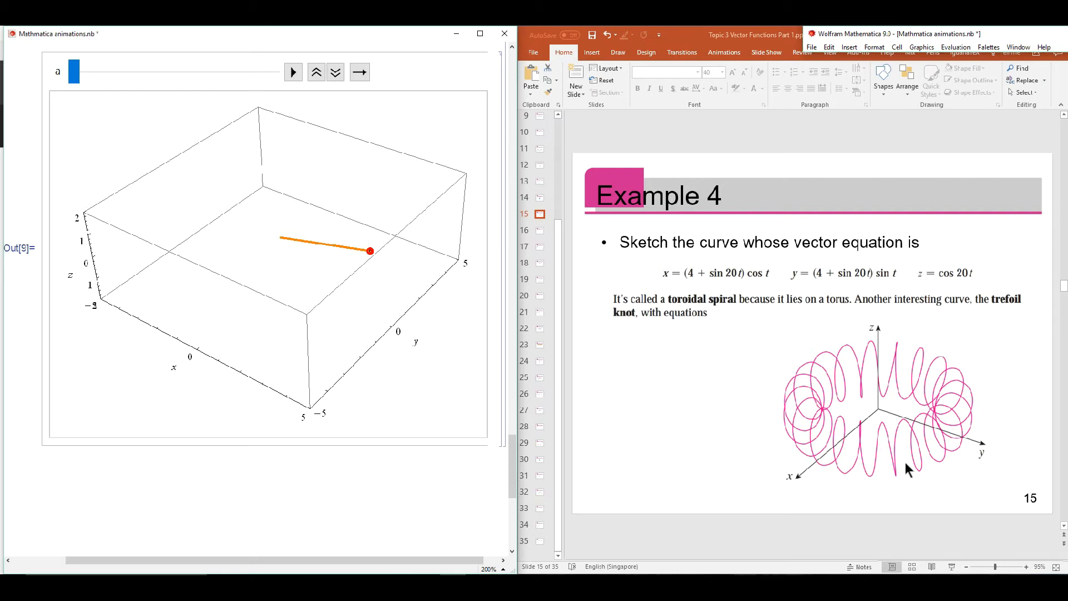
mouse_move(686, 373)
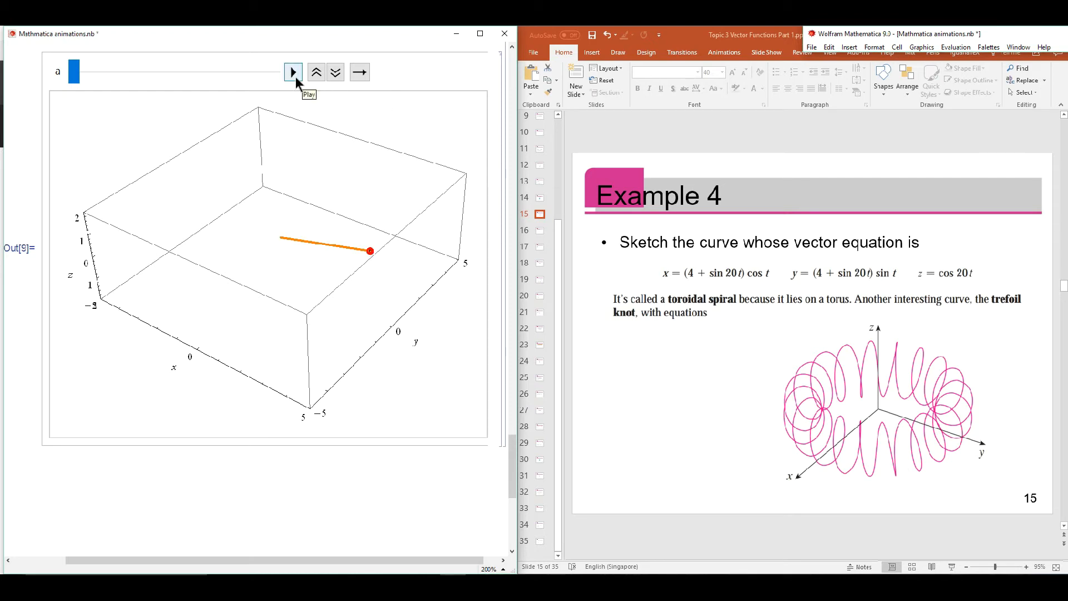
Step: Play the animation until the full toroidal spiral is traced around the torus, then pause it
click(293, 71)
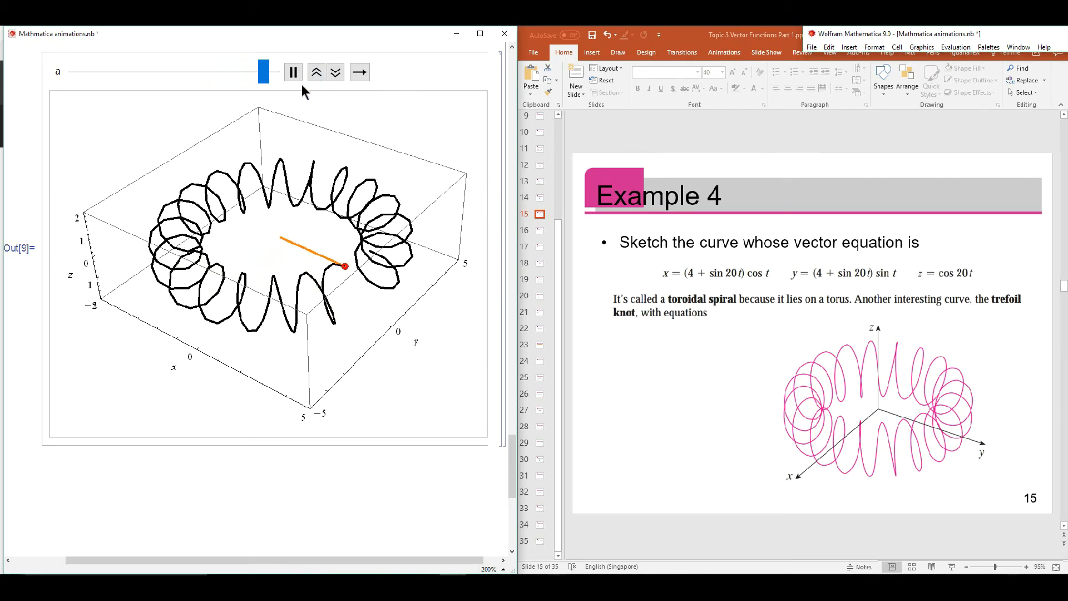
click(292, 71)
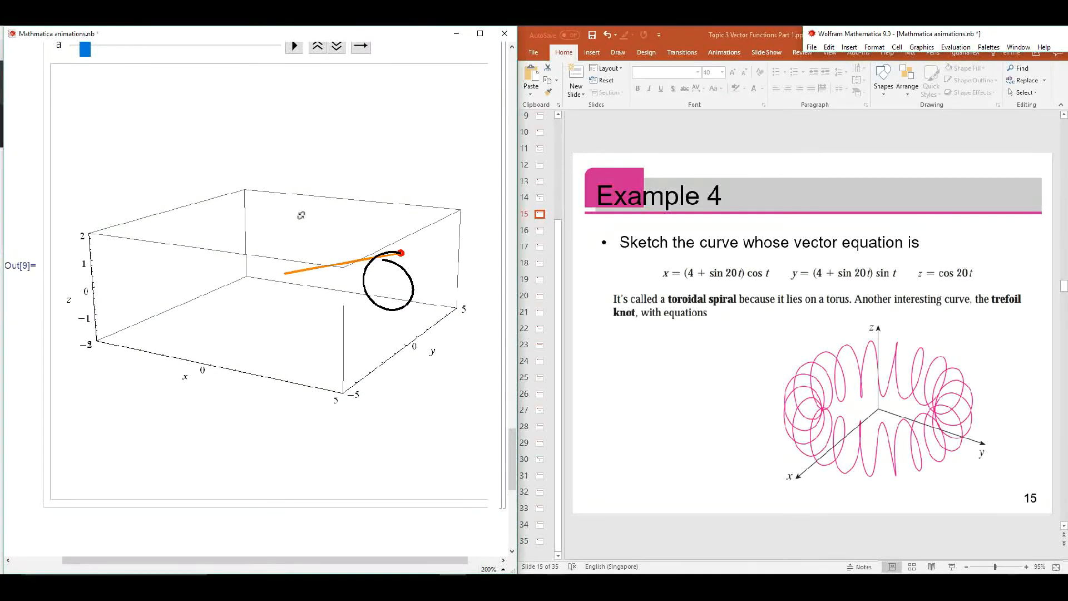
Step: Rotate the 3D plot to a higher viewpoint and replay the toroidal spiral tracing, then pause it
drag(300, 273, 256, 280)
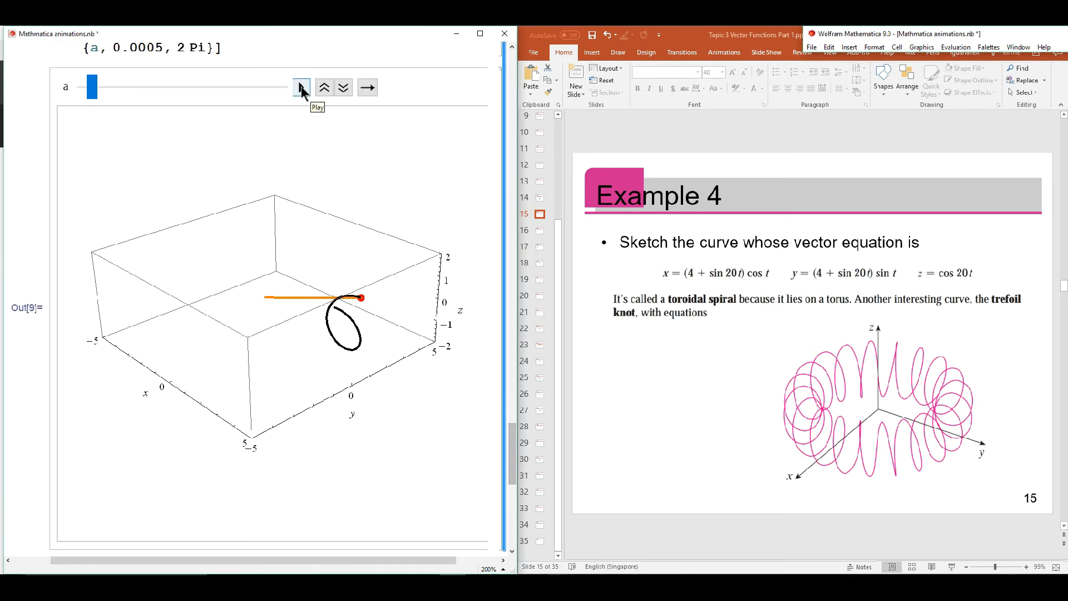
click(300, 87)
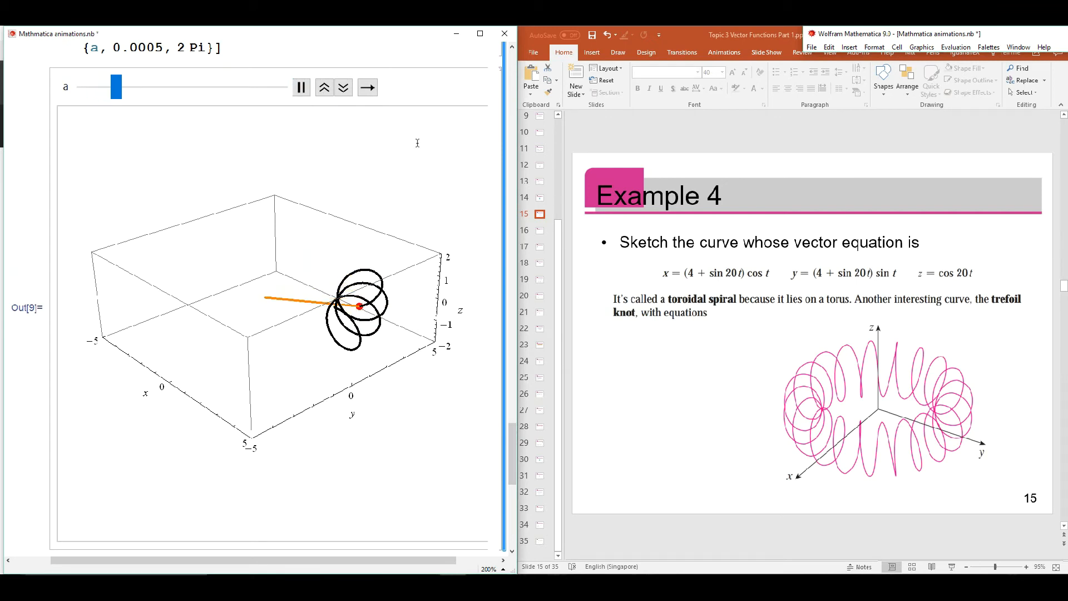
drag(115, 87, 148, 87)
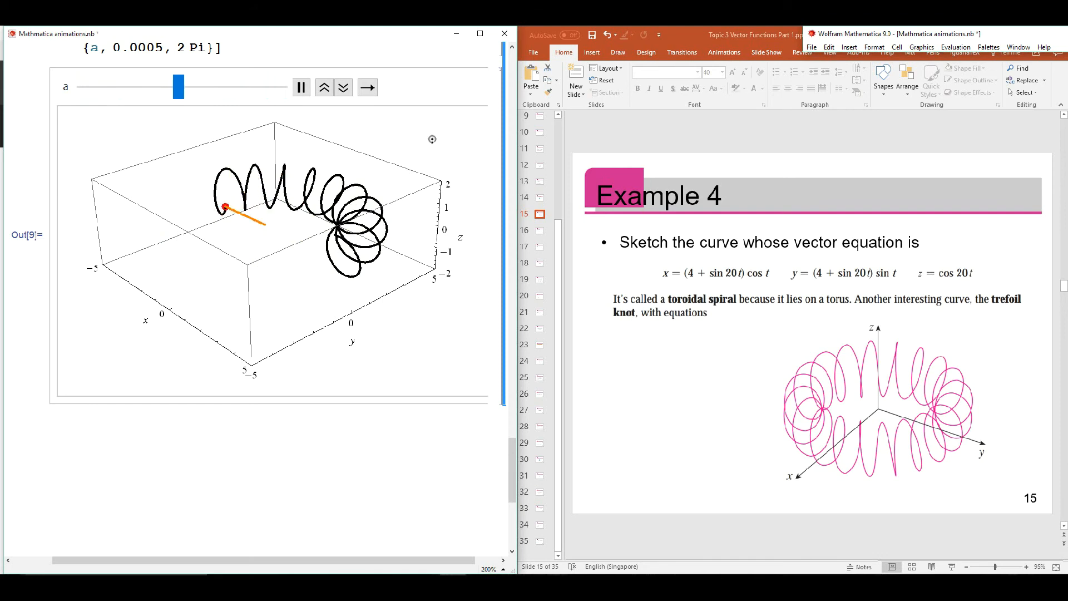
drag(179, 87, 212, 87)
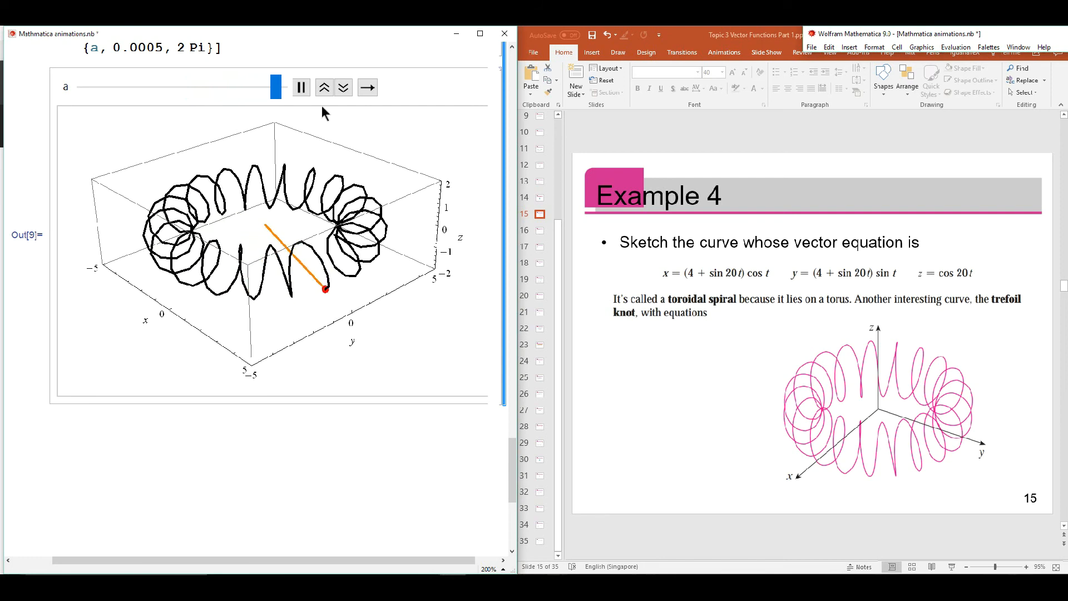
click(300, 87)
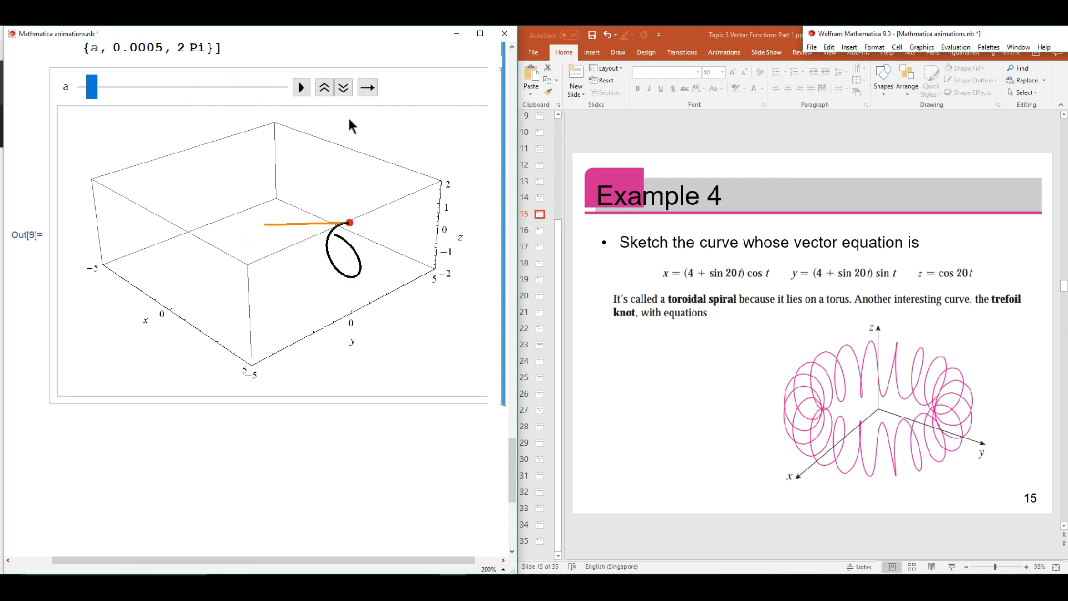